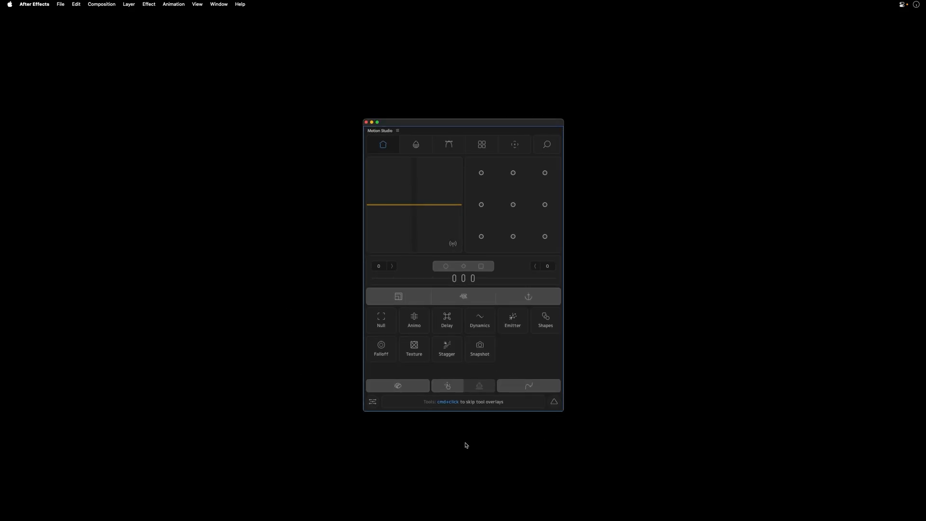
Show the v1.0.0 release notes from the Motion Studio panel menu.
left_click(399, 131)
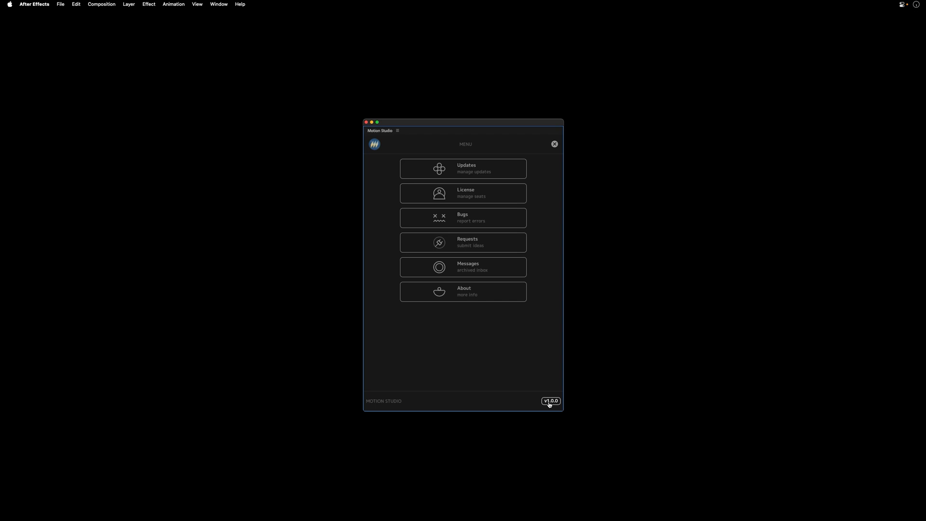
left_click(550, 400)
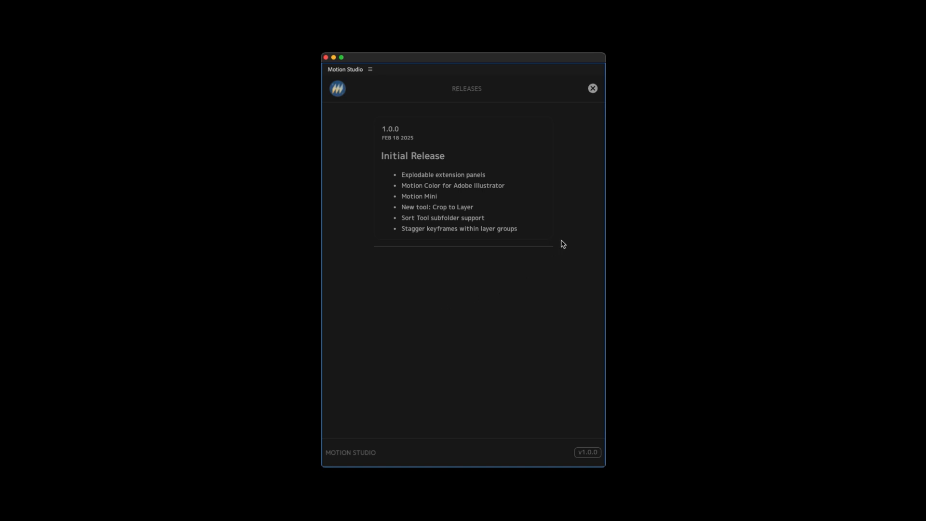
mouse_move(457, 368)
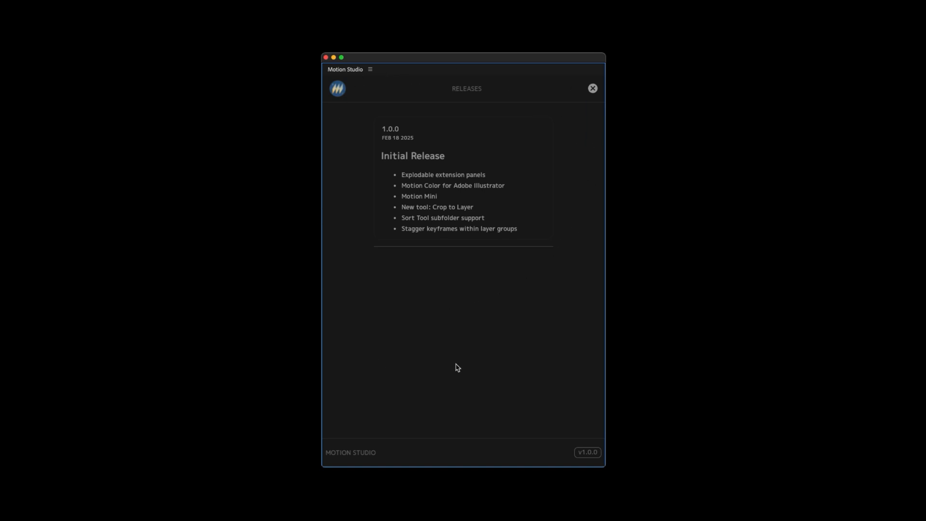
mouse_move(348, 153)
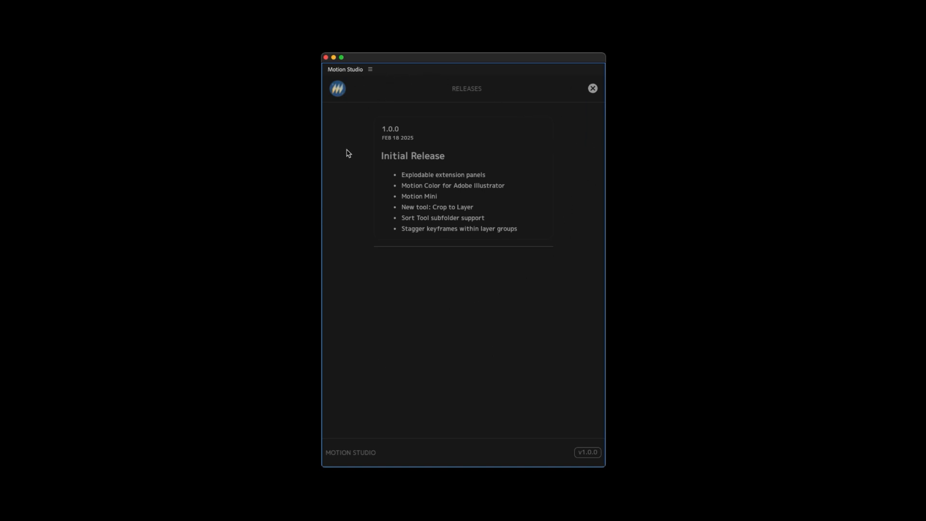
mouse_move(383, 177)
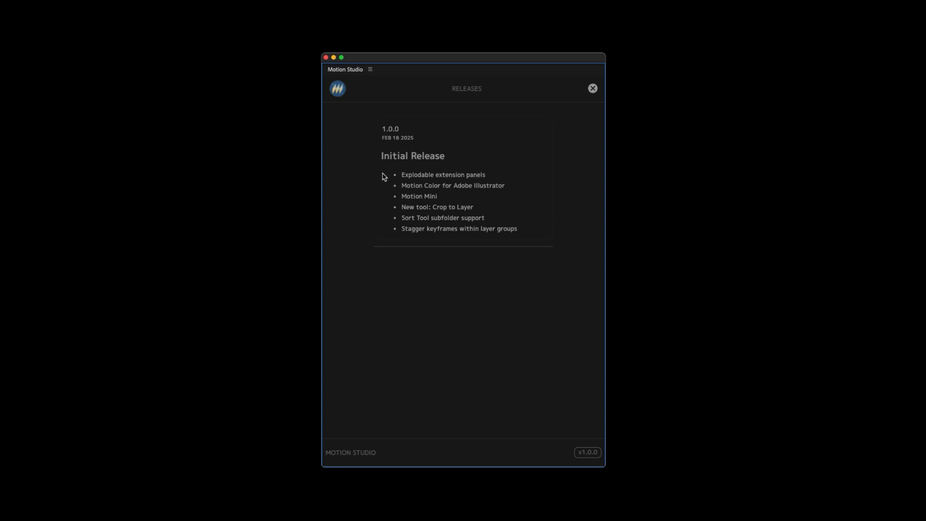
Launch Motion Studio from Window > Extensions alongside the other Motion panels.
left_click(219, 3)
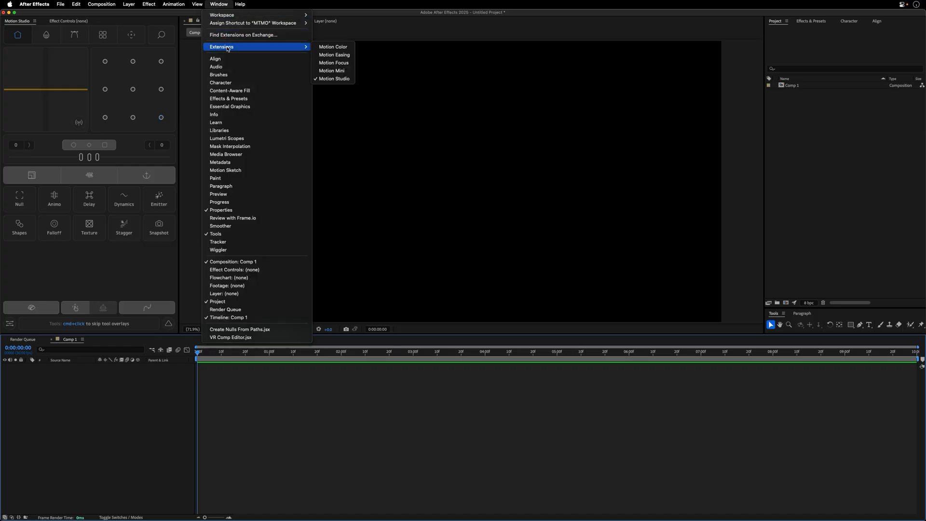
left_click(332, 46)
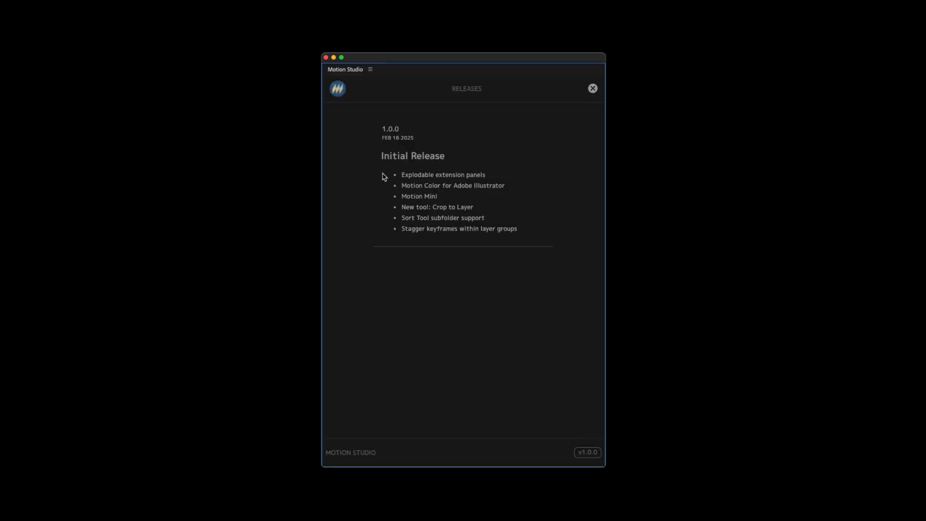
mouse_move(385, 186)
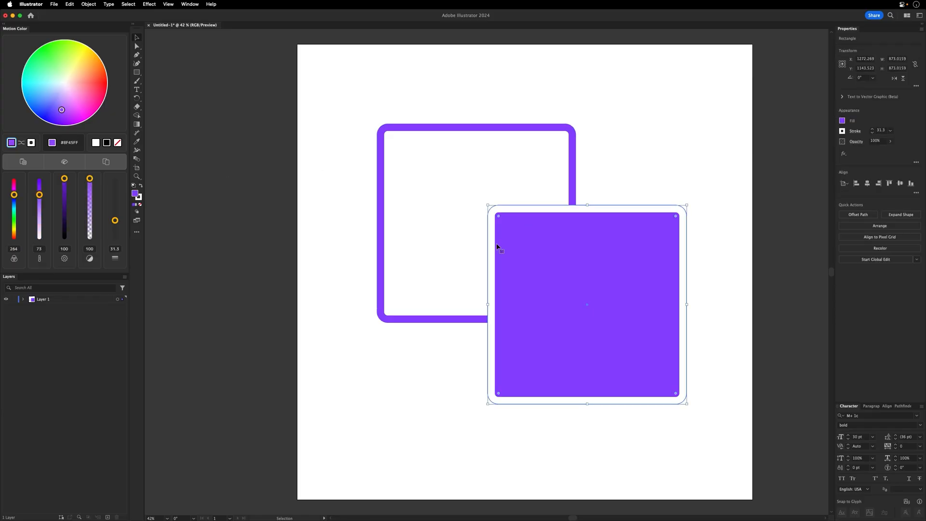
Set the front rounded square's purple fill with the Motion Color wheel.
left_click(101, 85)
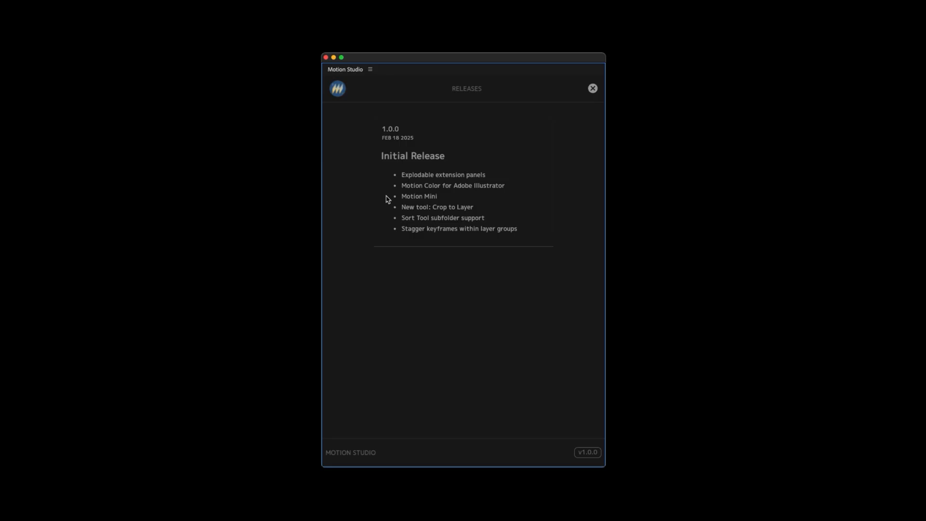
Add the Break tool from the All category to the Motion Mini.
left_click(592, 88)
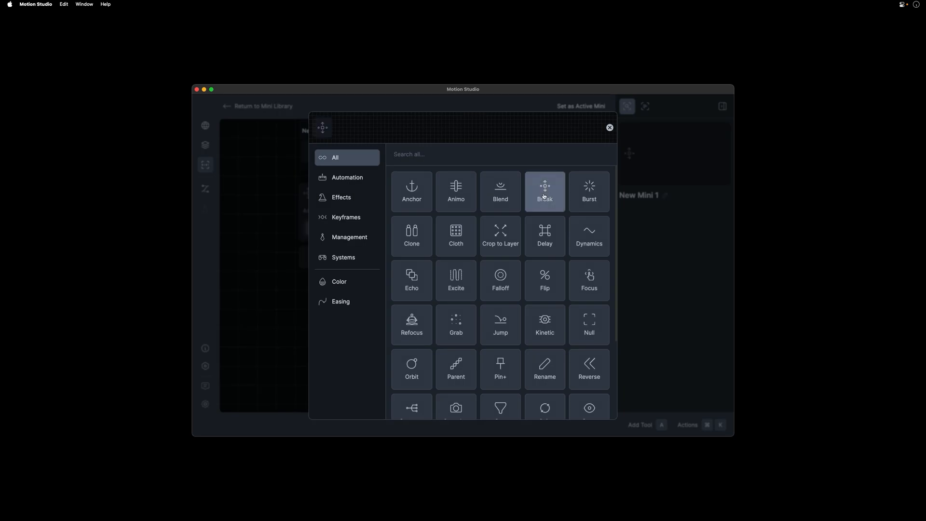
left_click(455, 235)
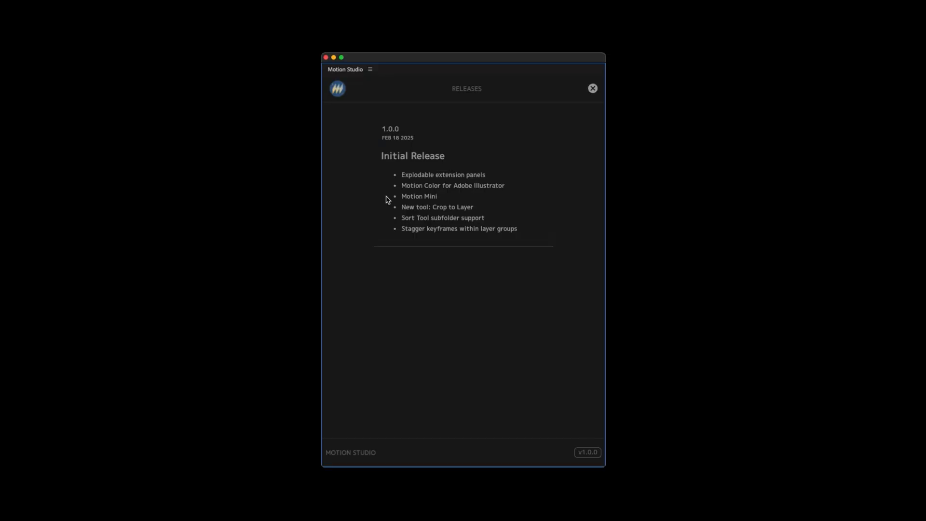
mouse_move(385, 207)
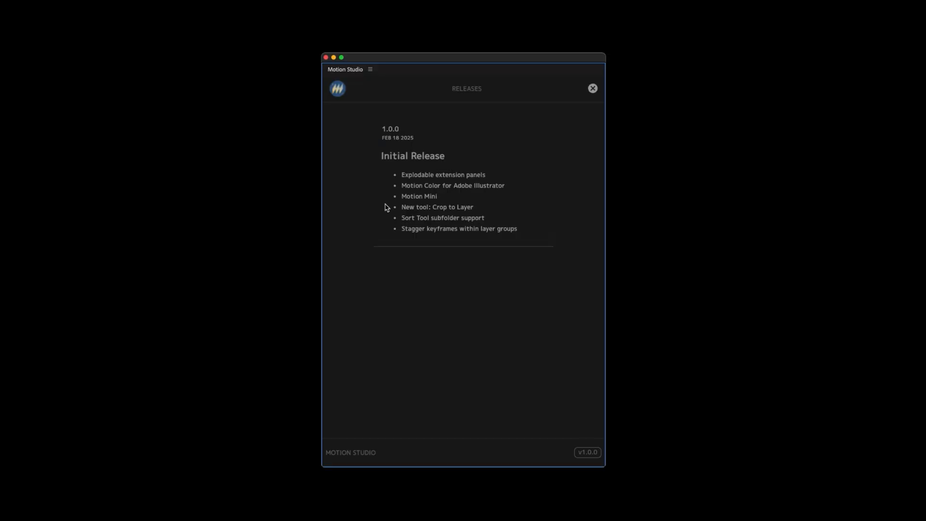
Search Motion Studio for 'cr' and run Crop to Layer on the selected circles.
left_click(591, 89)
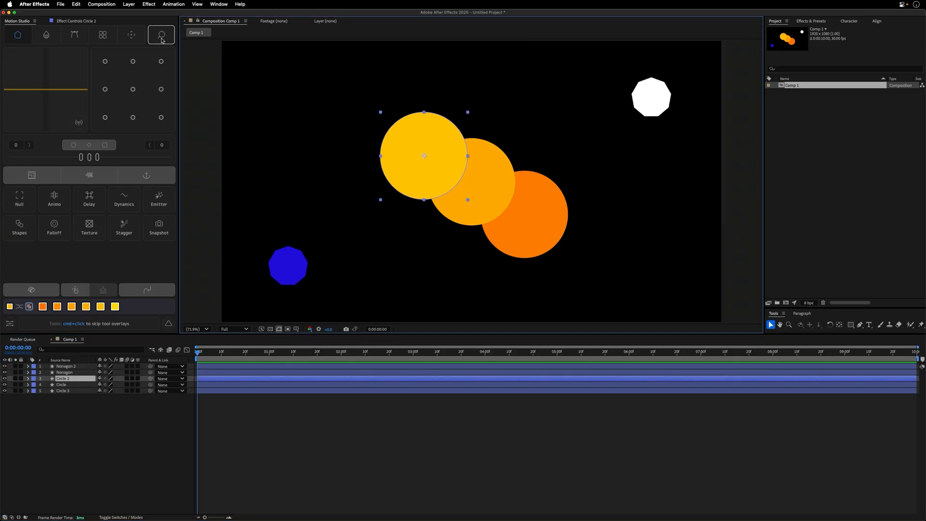
type("cr")
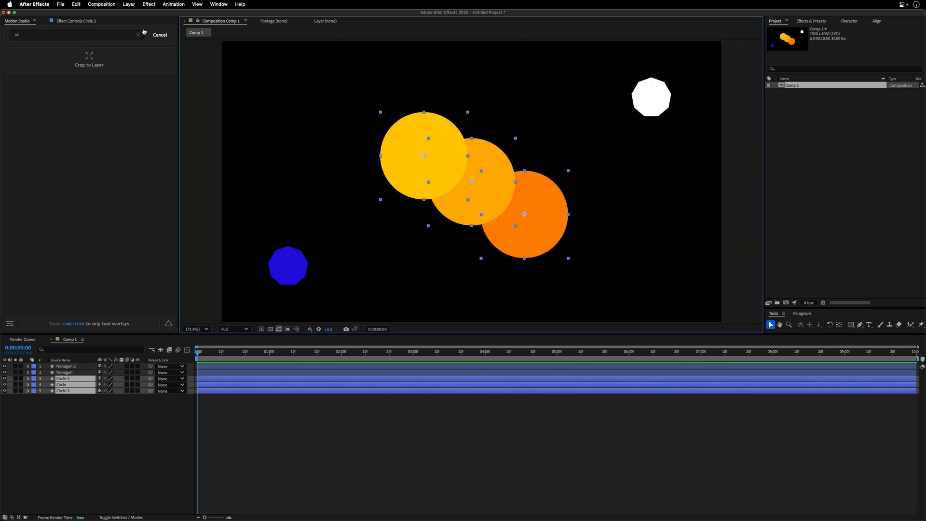
left_click(241, 57)
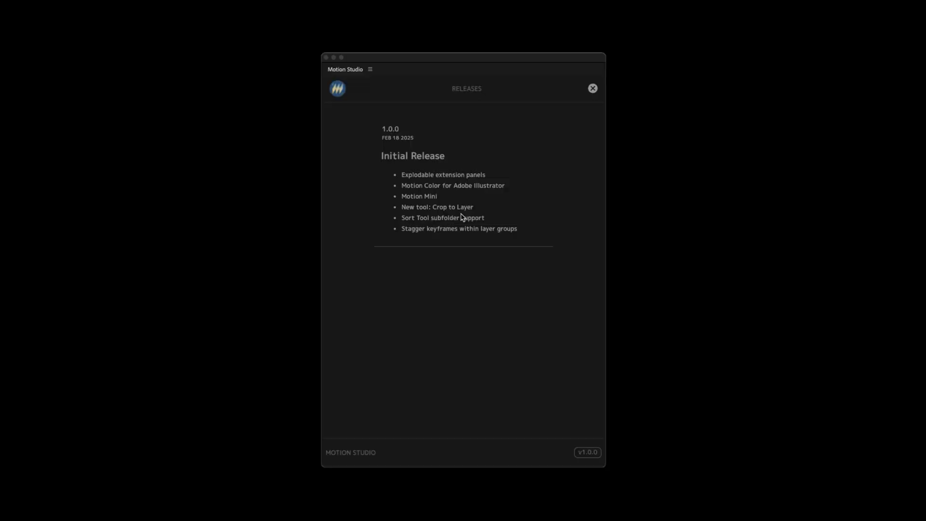
Run Motion Studio's Sort on the subfolder, gathering items into Old Folders and Root.
left_click(593, 88)
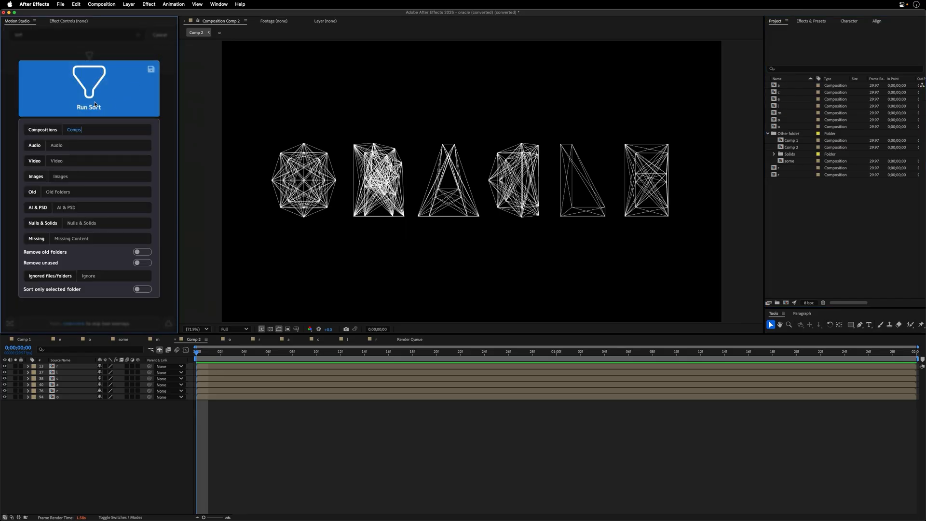
left_click(89, 89)
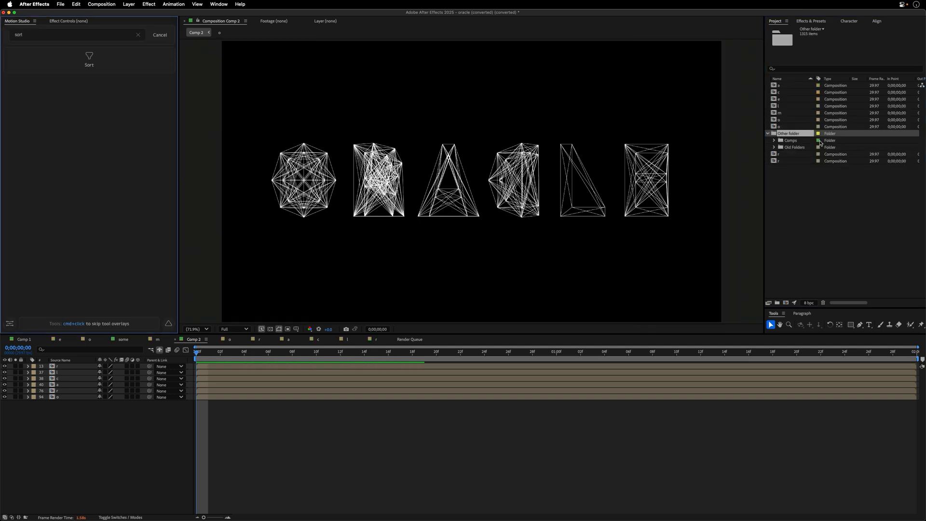
left_click(89, 59)
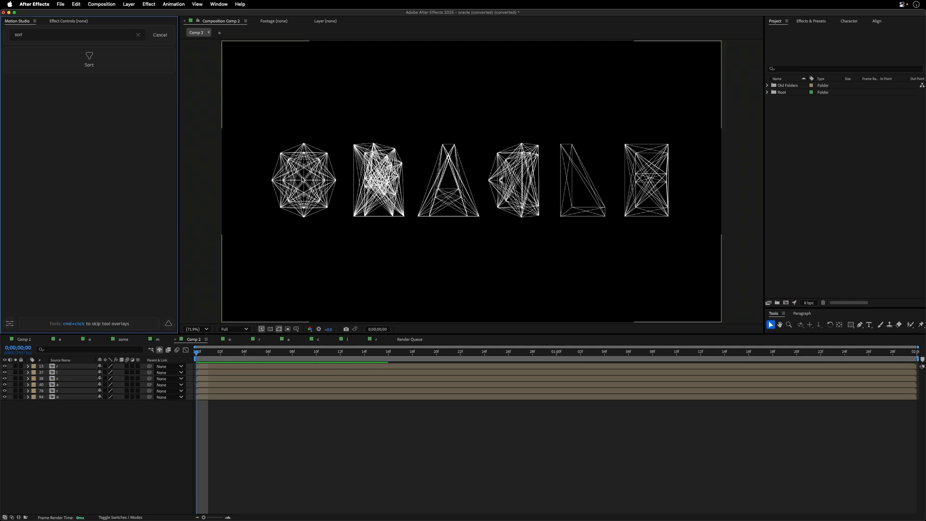
left_click(767, 85)
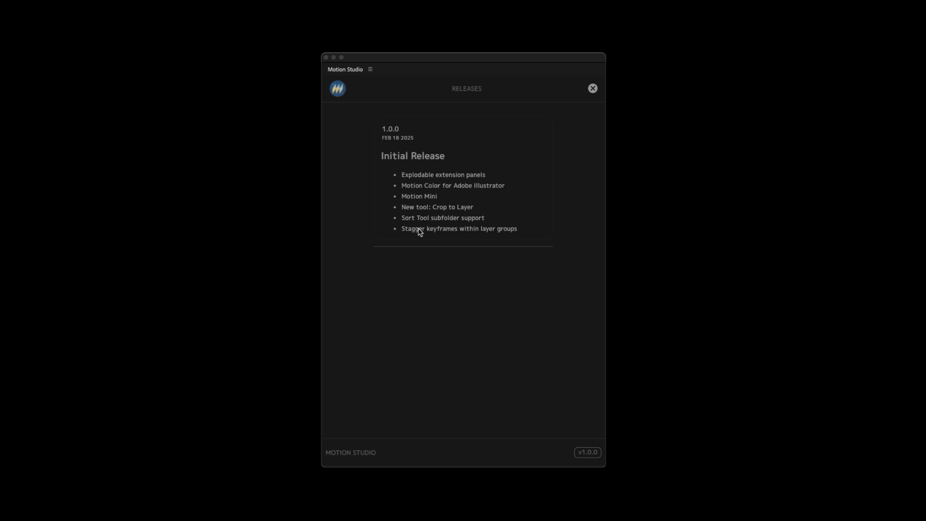
Launch the Stagger tool for the circles' Position keyframes and change its Type basis.
left_click(592, 88)
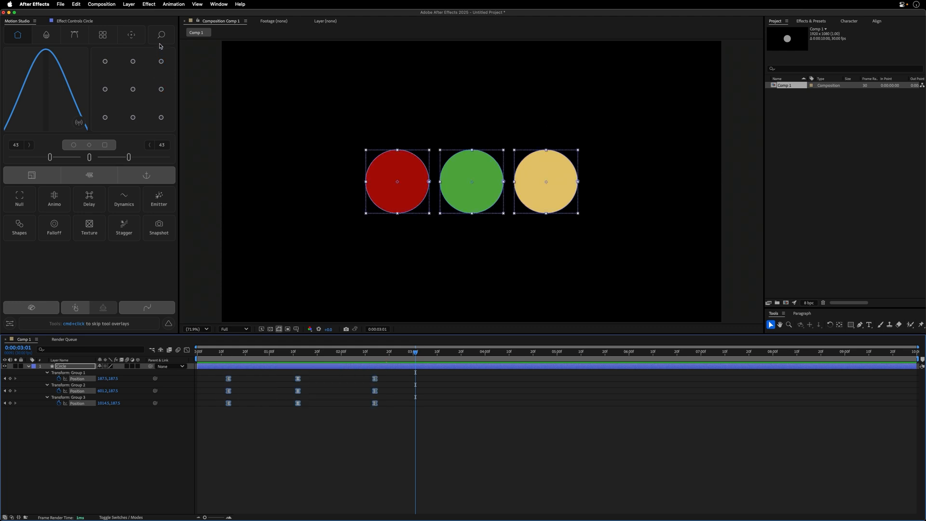
left_click(124, 226)
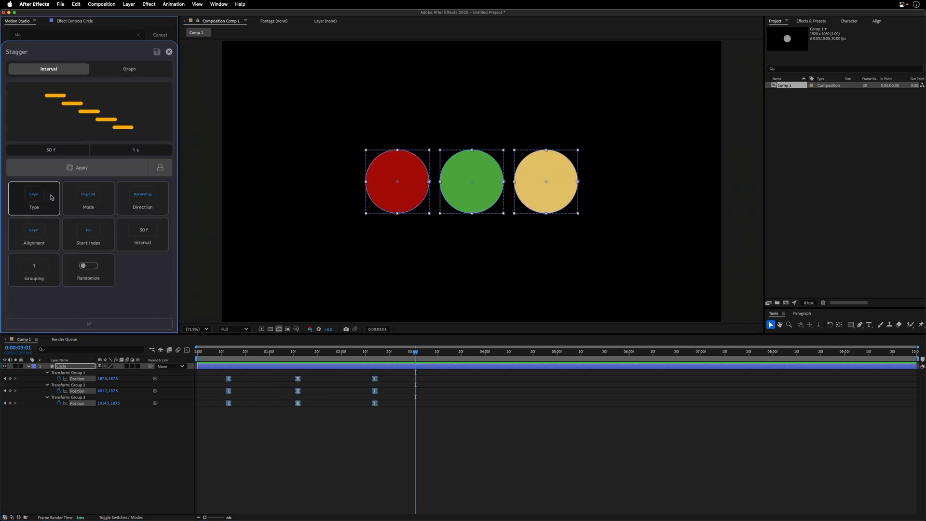
left_click(81, 167)
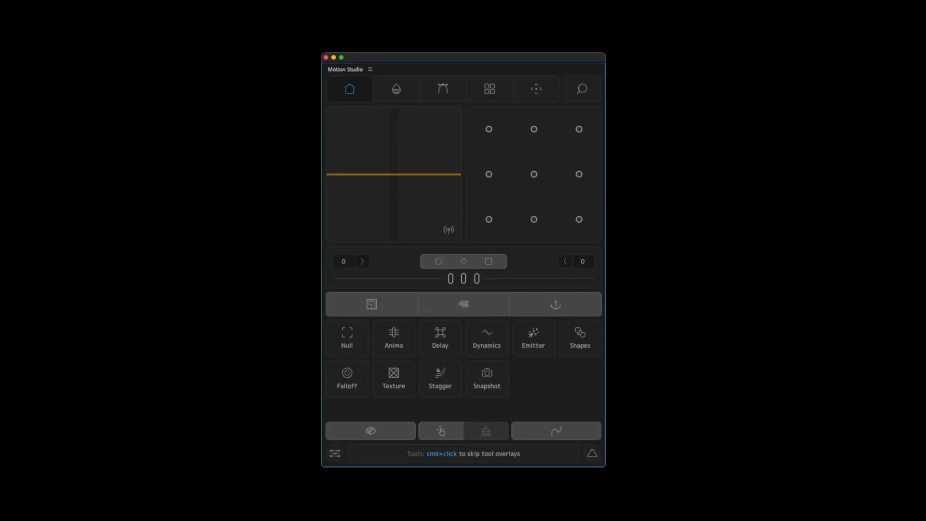
mouse_move(643, 481)
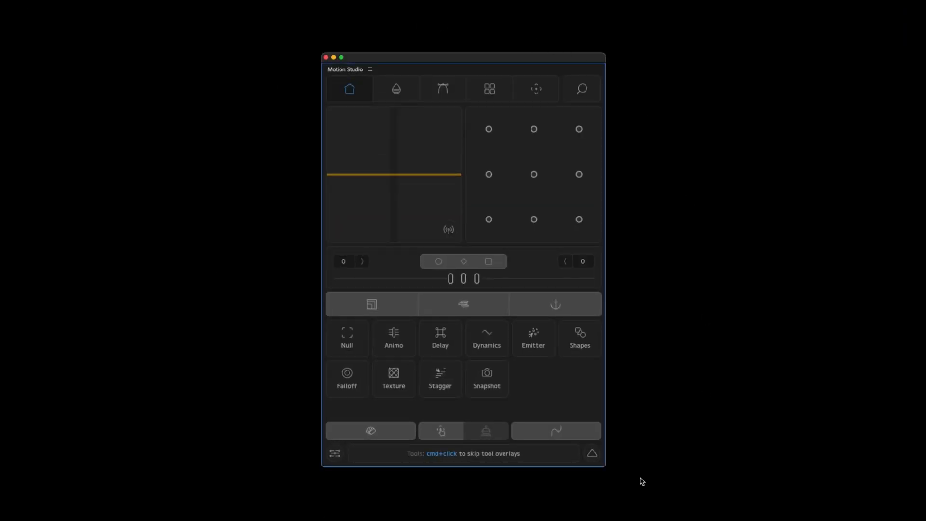